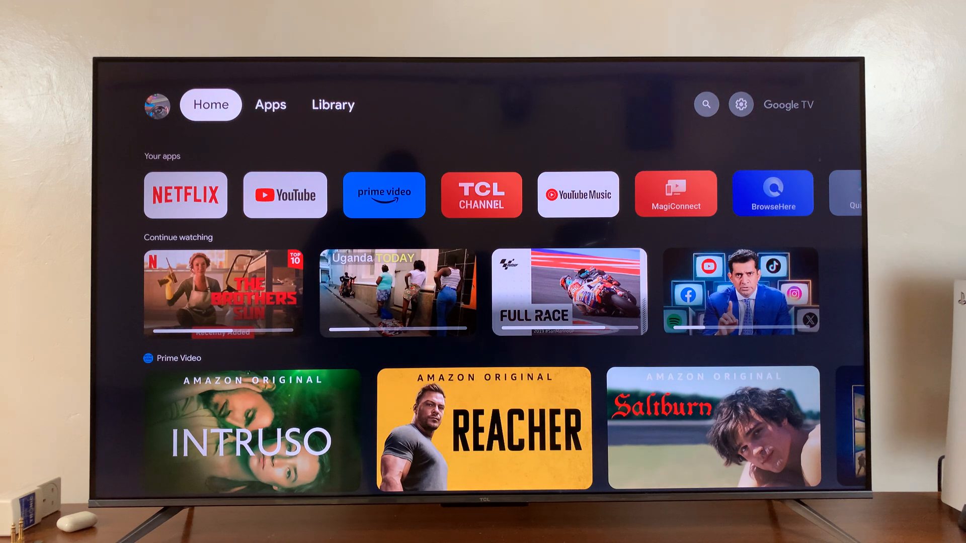
# Show the Apps page and scroll the Your apps row to its See all end.
pyautogui.click(269, 104)
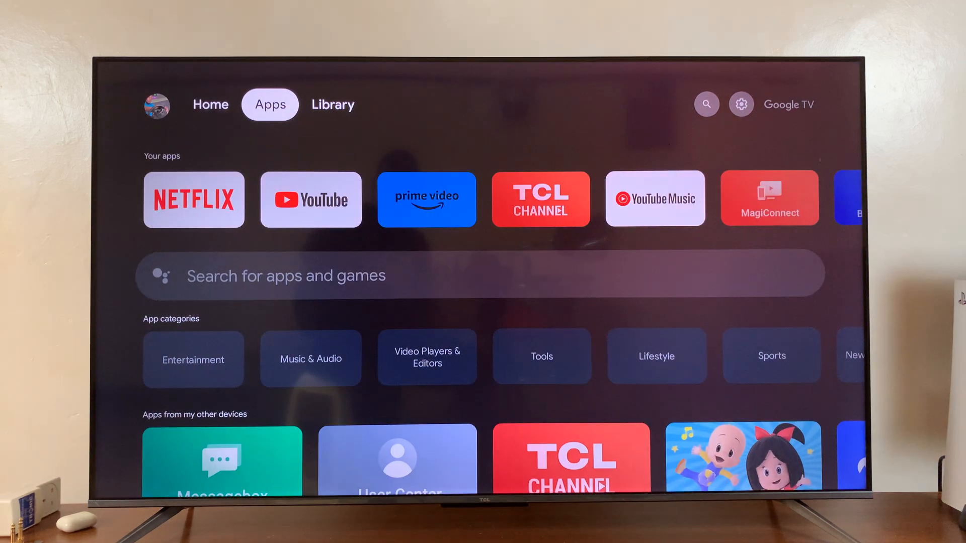
pyautogui.scroll(-3)
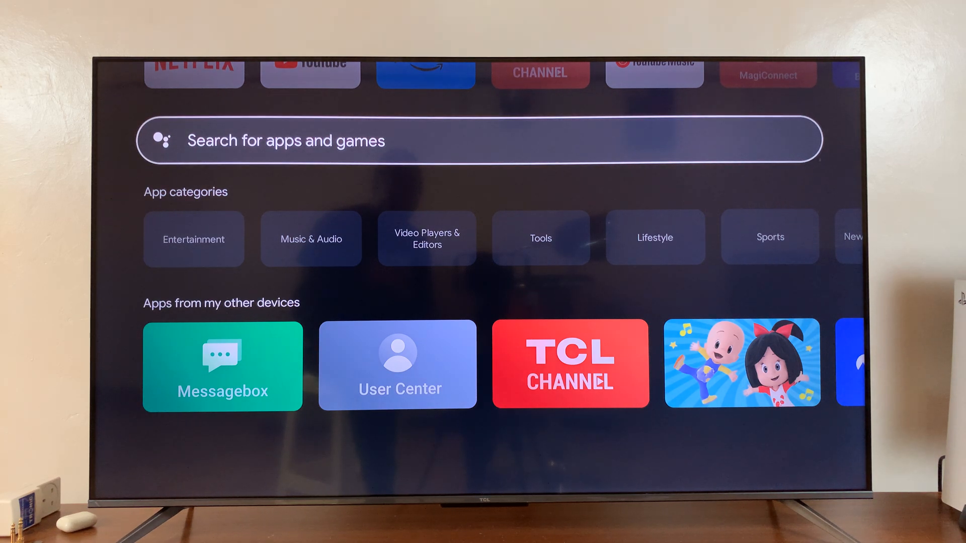
pyautogui.scroll(3)
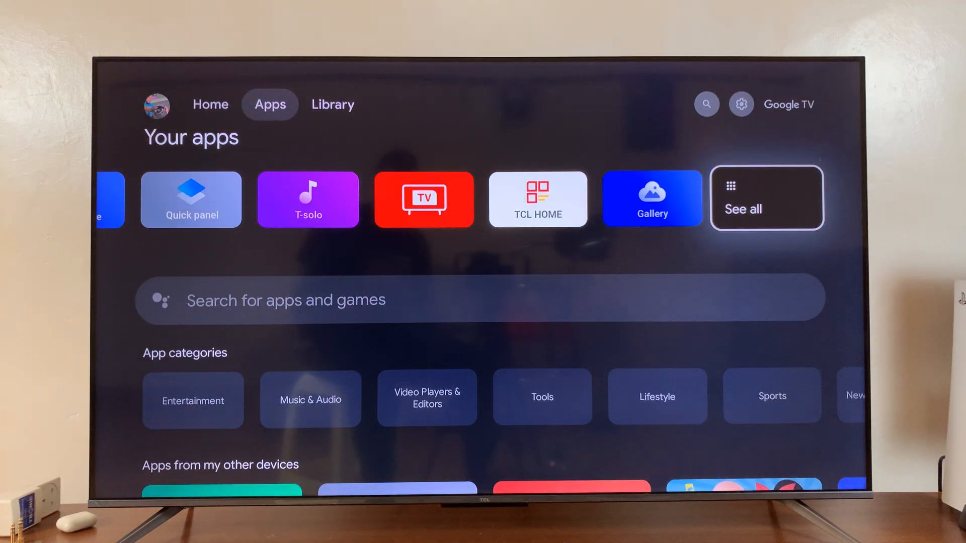
# List every installed app and view AirScreen's details page.
pyautogui.click(766, 197)
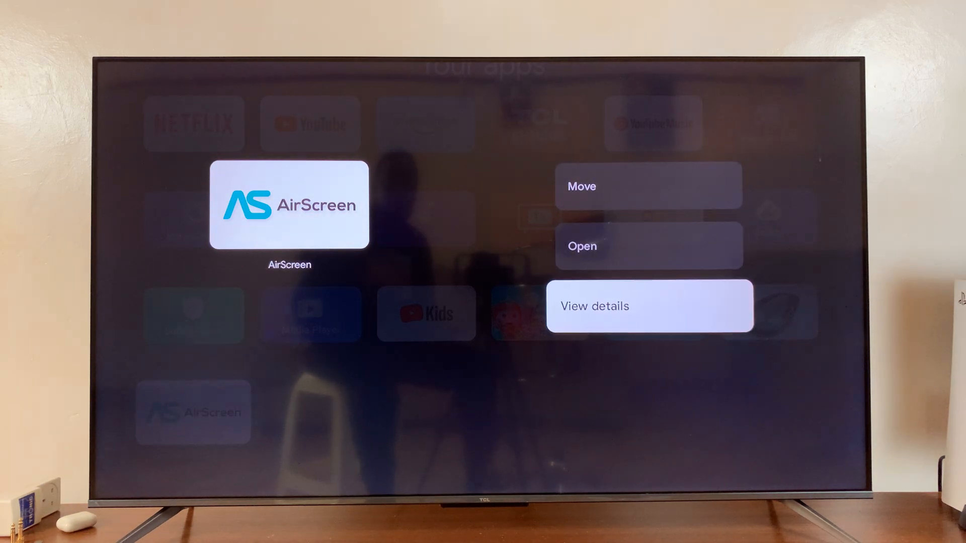
pyautogui.click(649, 306)
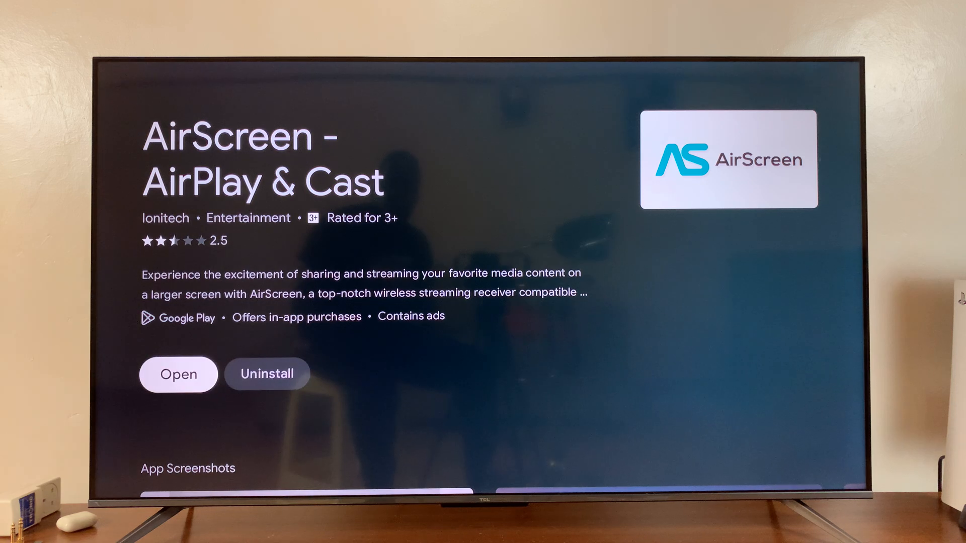
# Launch AirScreen so its receiver home screen awaits shared content.
pyautogui.click(178, 375)
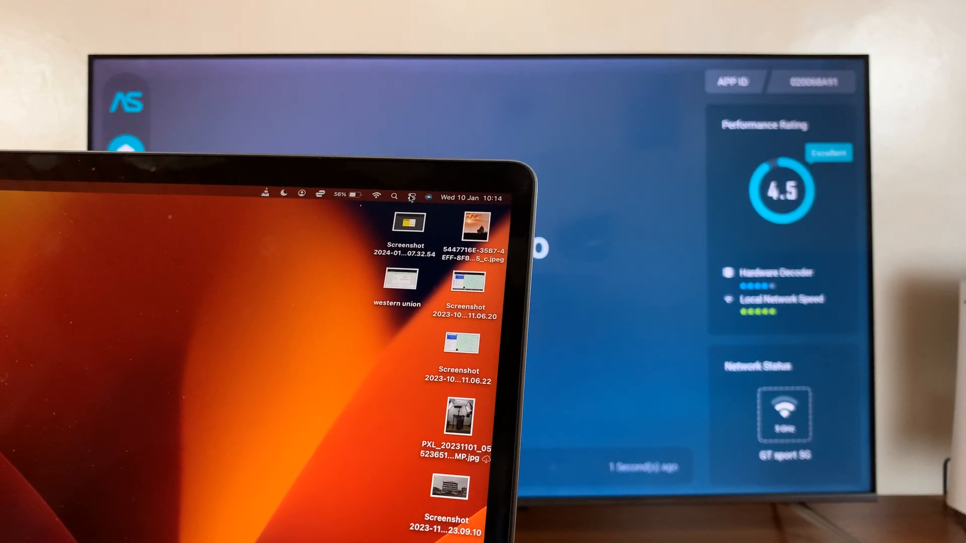
# From Control Center's Screen Mirroring, choose AS-SmartTVPro [AirPlay] as the target.
pyautogui.click(403, 201)
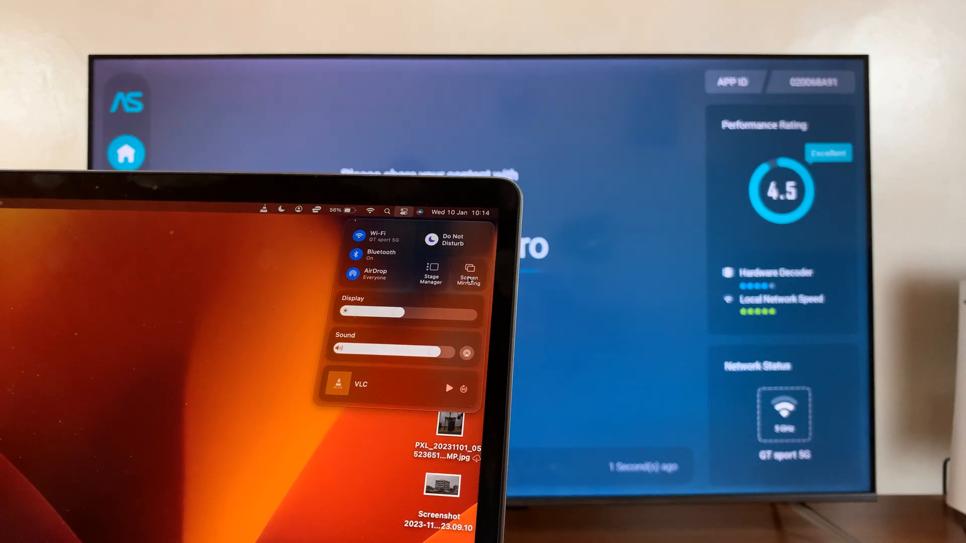
pyautogui.click(468, 273)
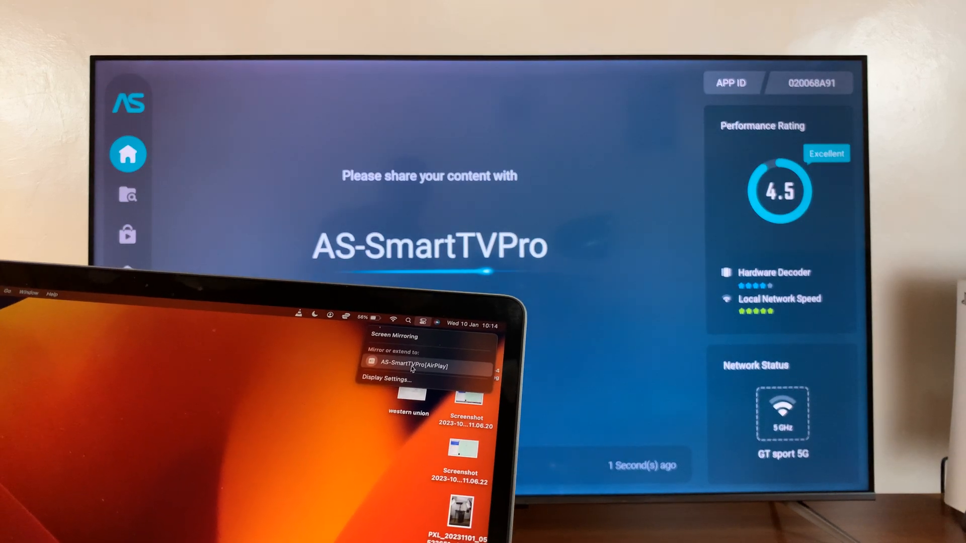
pyautogui.click(409, 365)
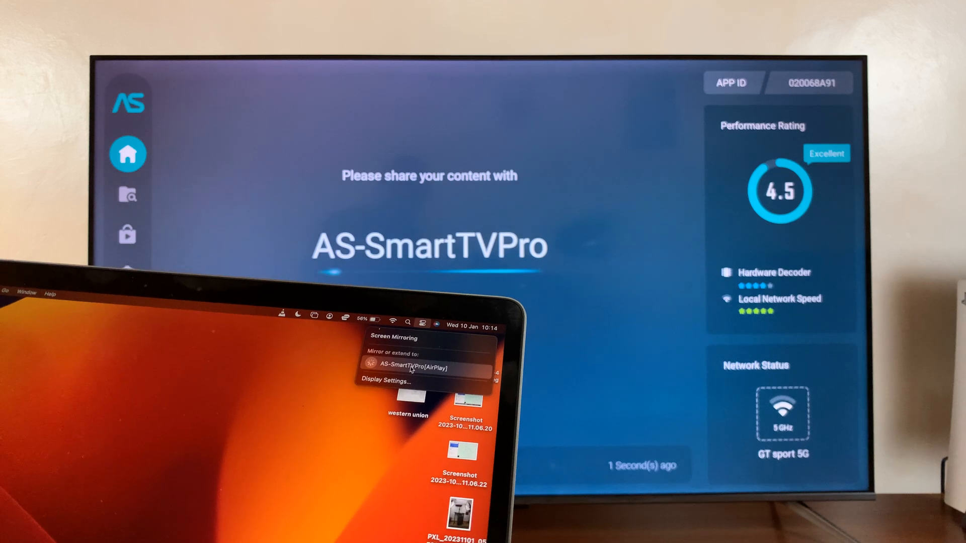